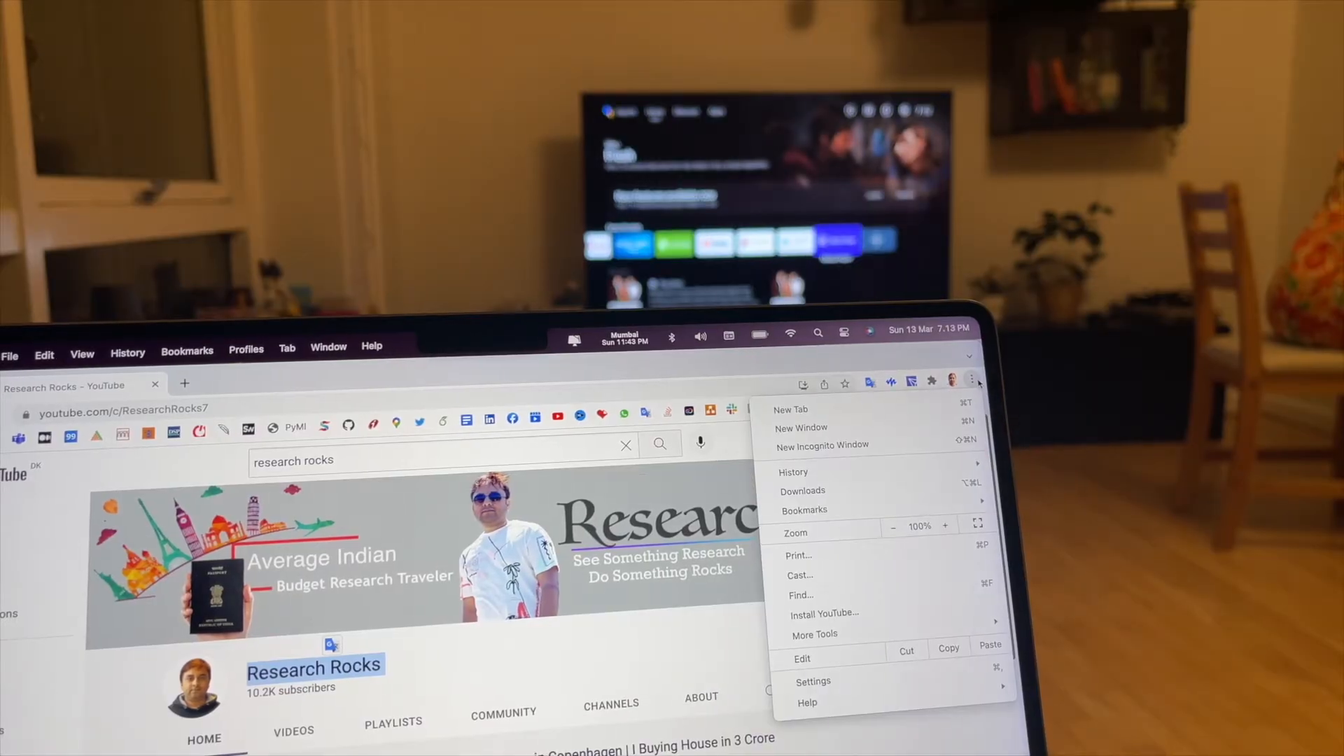
mouse_move(821, 575)
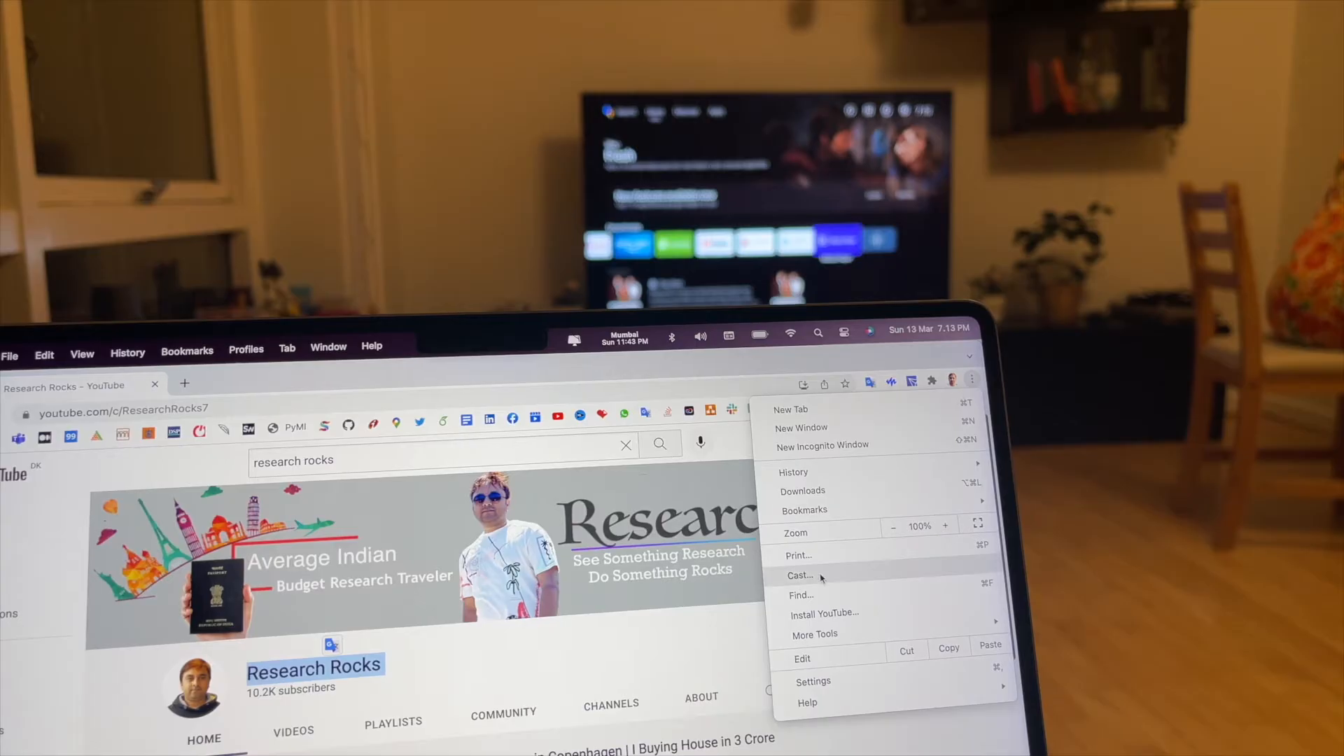
Show Chrome's Cast… device list for the YouTube page, revealing the Sony TV and hall speaker.
left_click(798, 575)
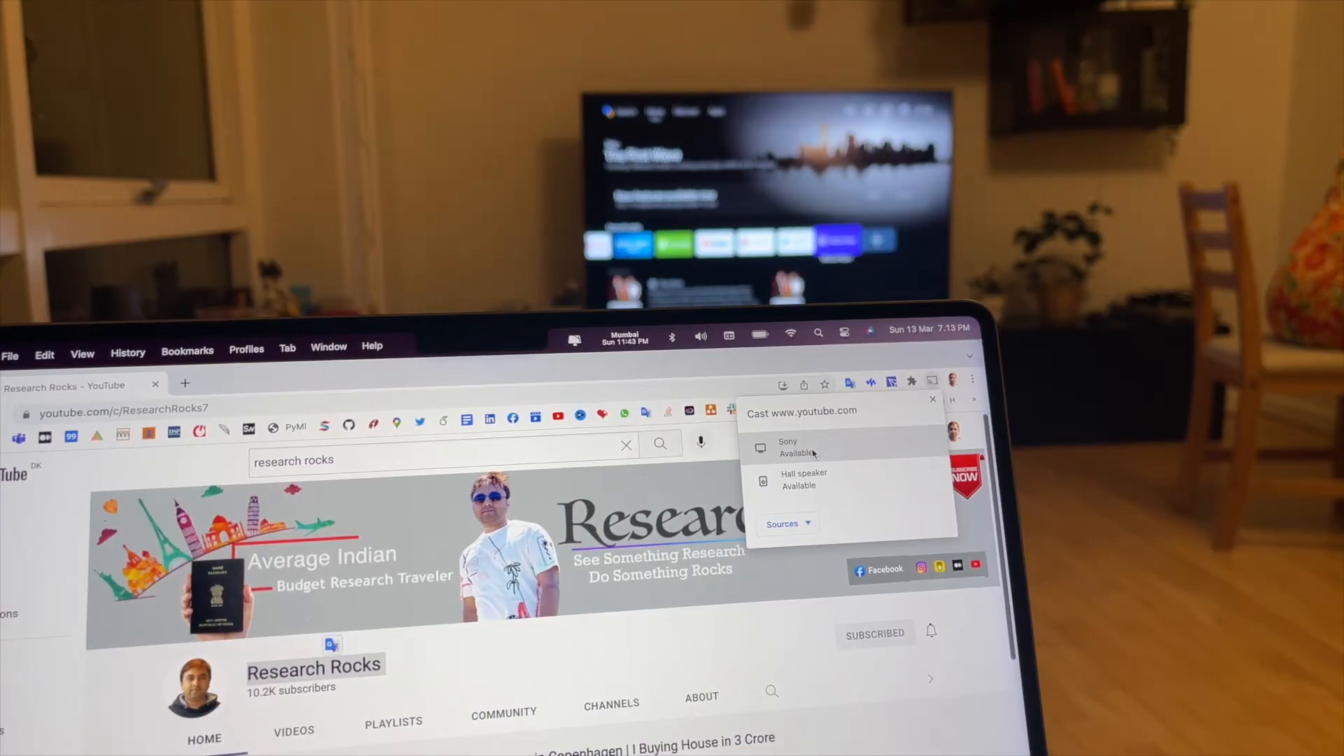
Cast the page to the Sony TV and start the Copenhagen apartment home video.
left_click(786, 447)
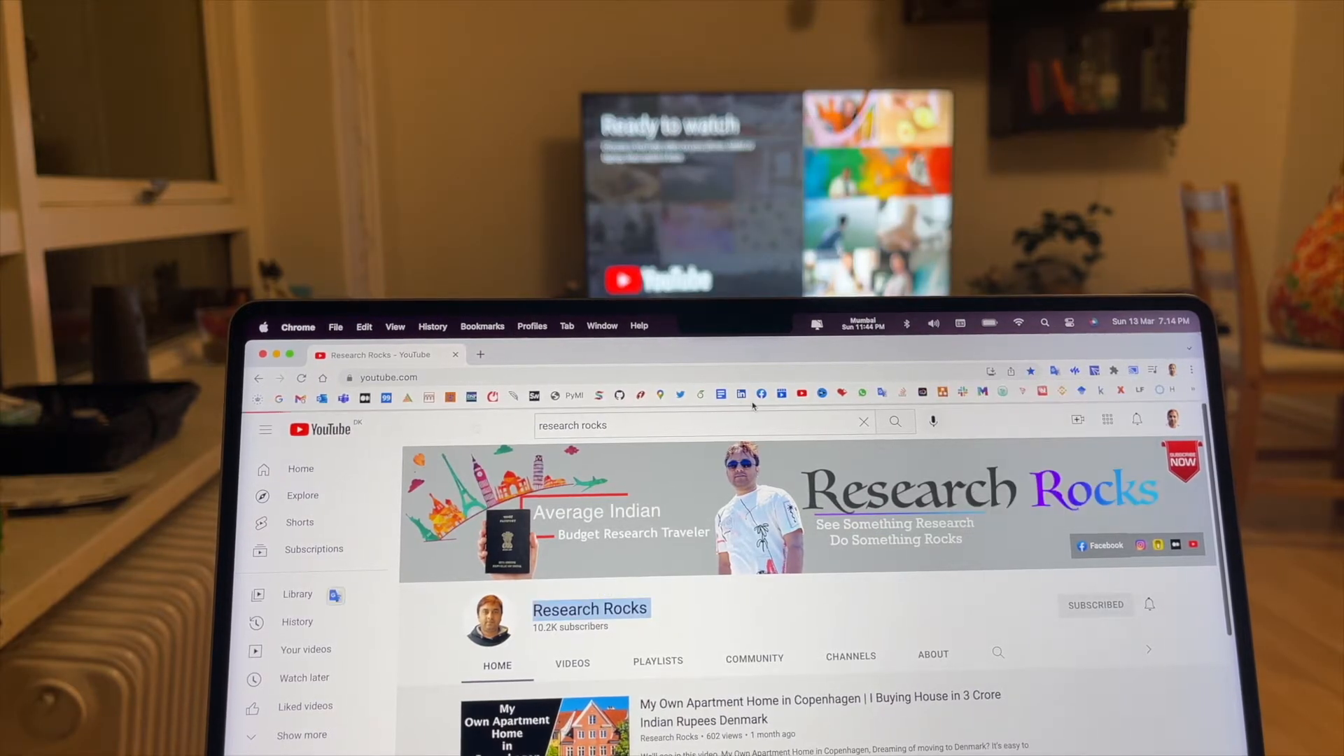
left_click(542, 726)
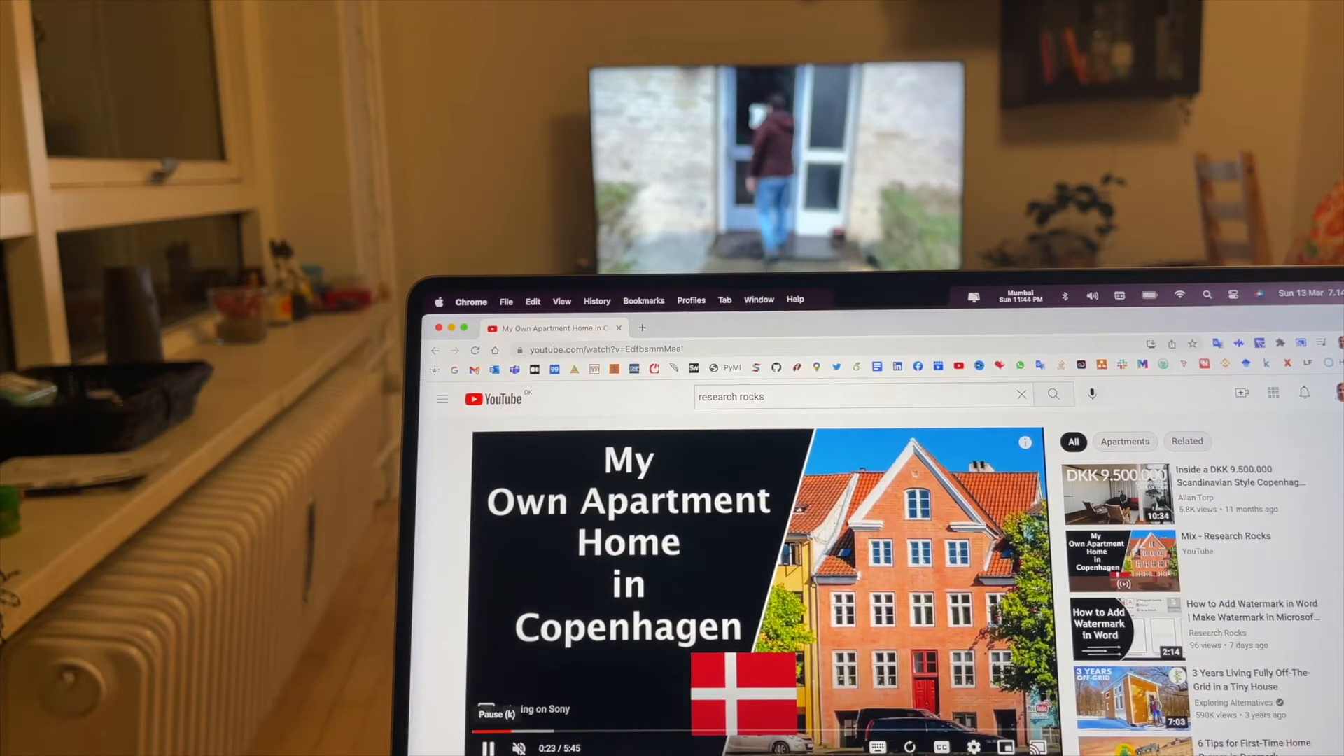
Reopen the cast device list showing Sony currently casting, while the video keeps playing.
left_click(487, 746)
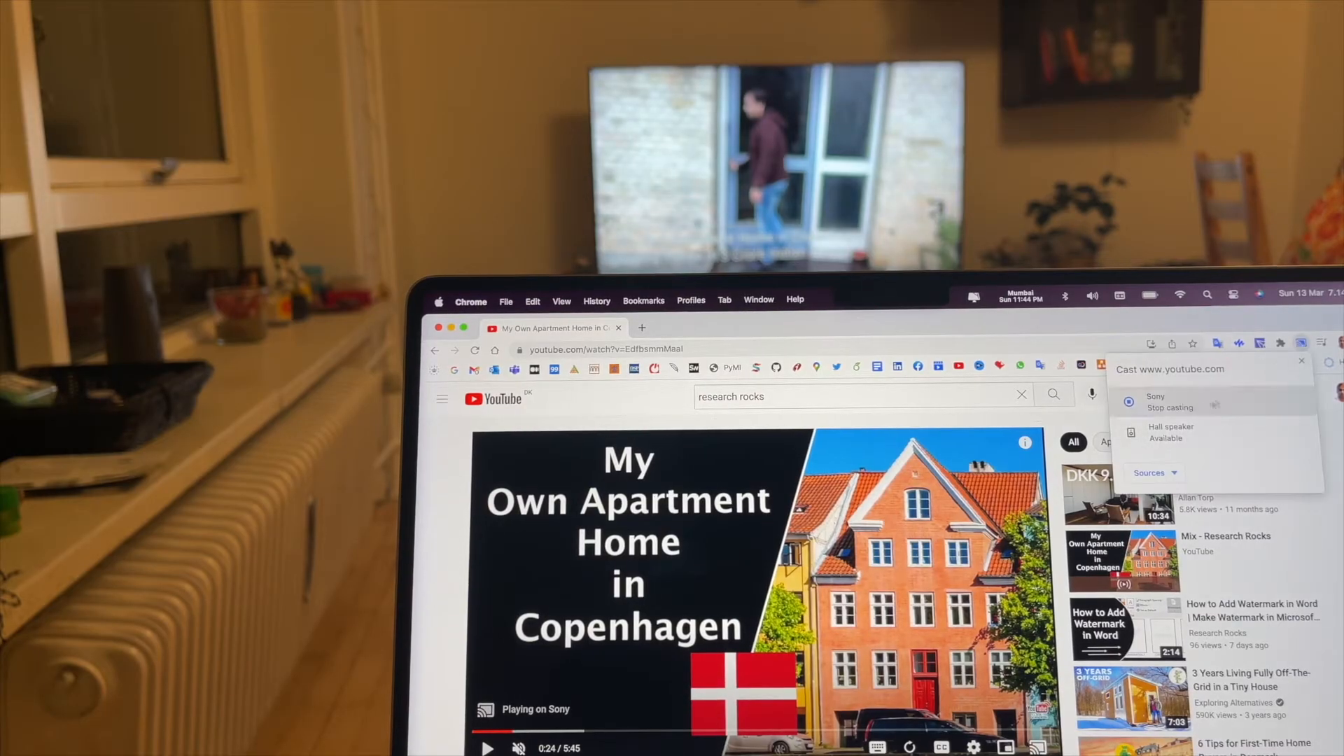
Under Sources, choose Cast tab so the Copenhagen video plays in the browser instead of on Sony.
left_click(1155, 471)
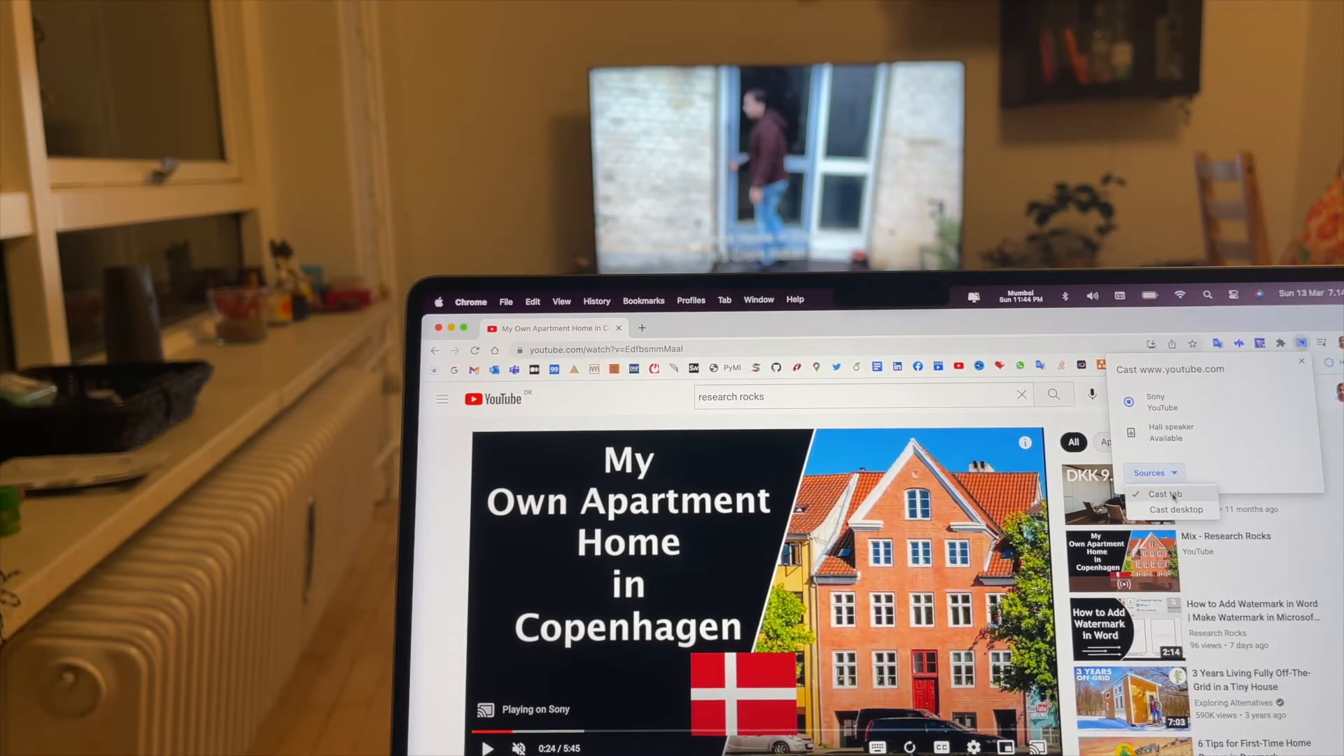
left_click(1175, 510)
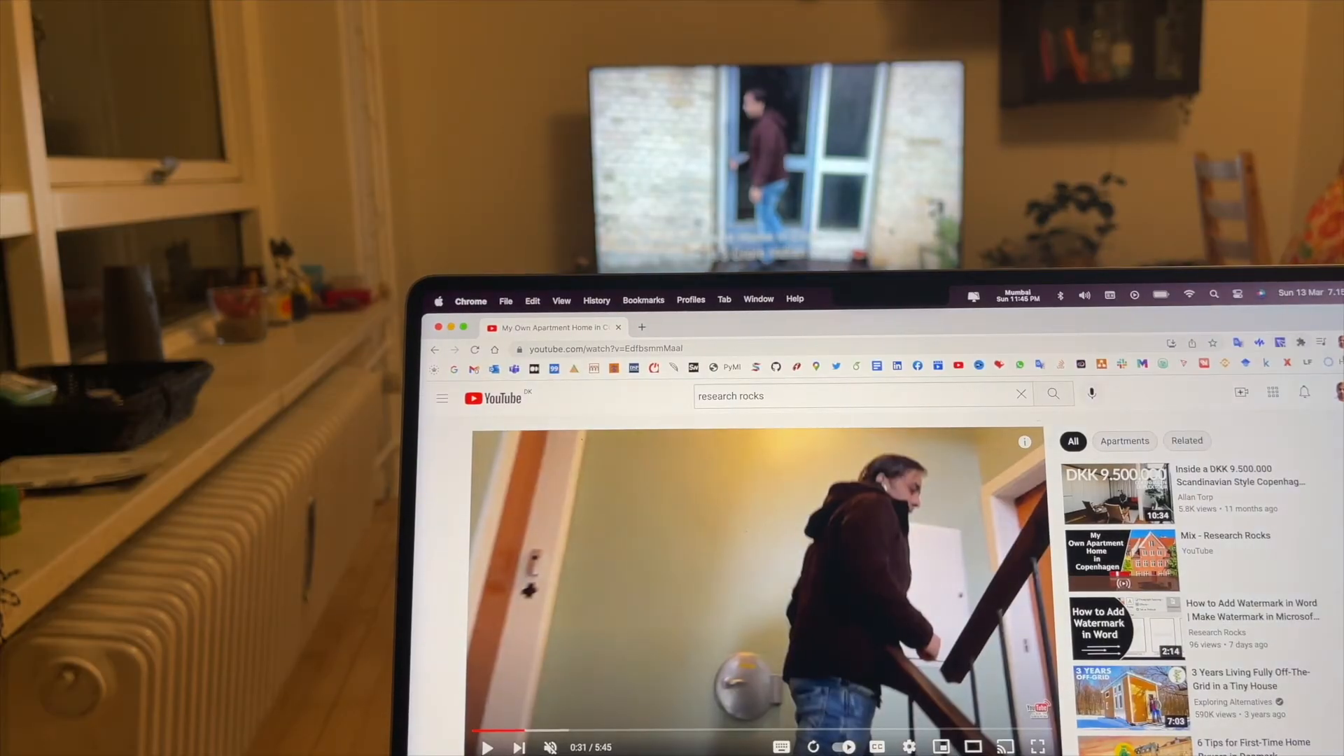
Restart casting to the Sony TV via Cast…, so the player reports playing on Sony, and dismiss the list.
left_click(1334, 342)
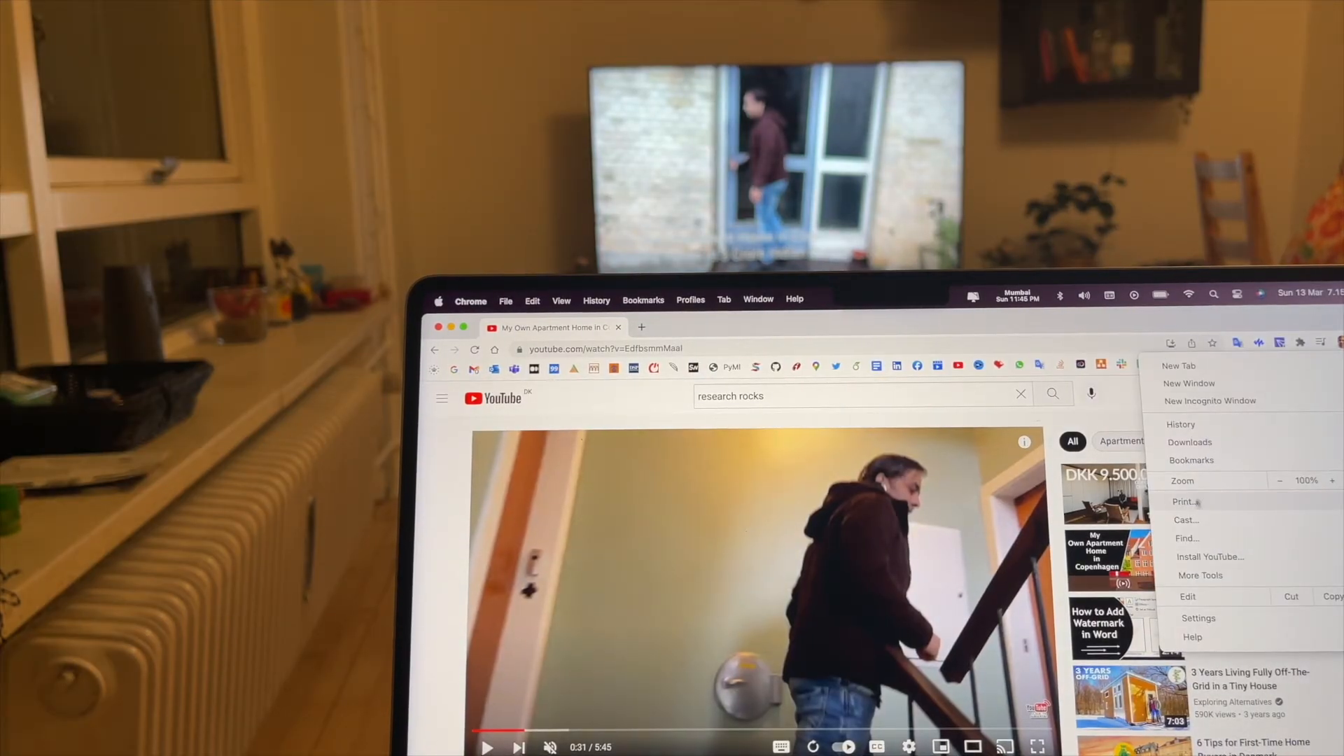
left_click(1187, 519)
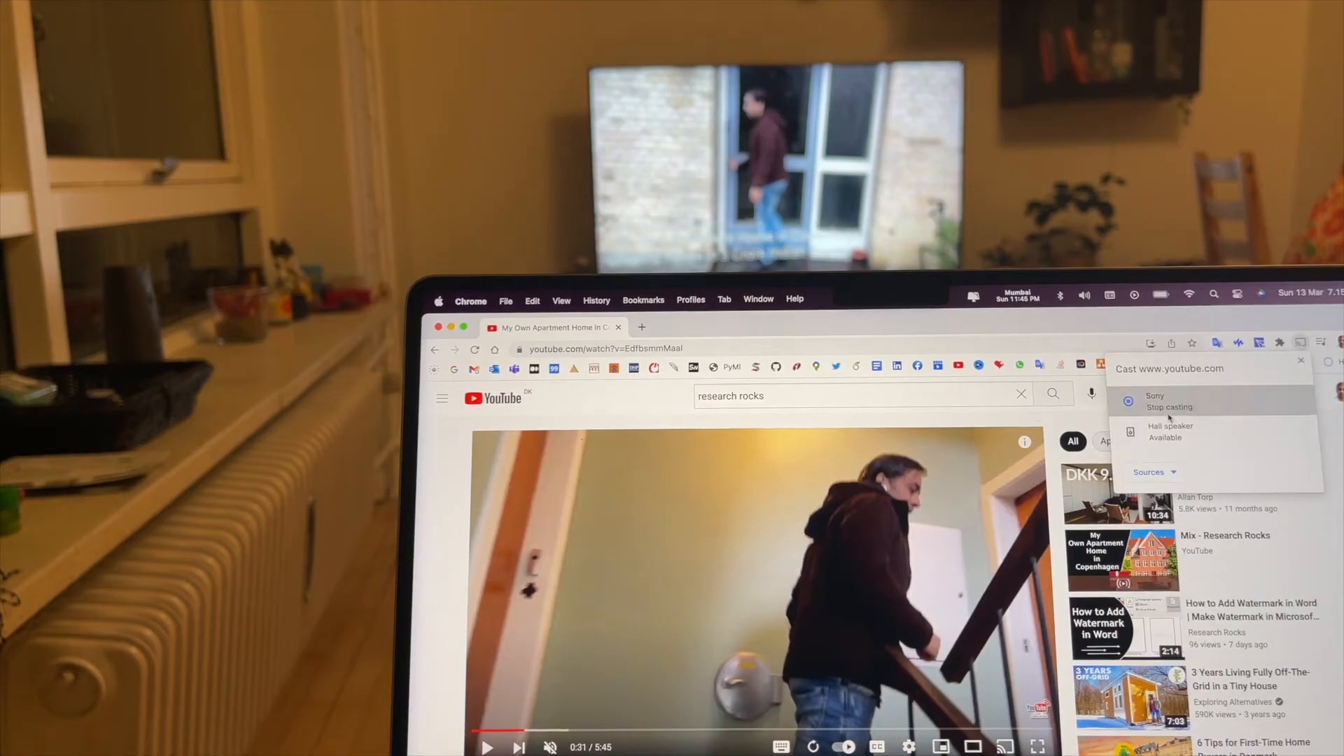
left_click(1183, 401)
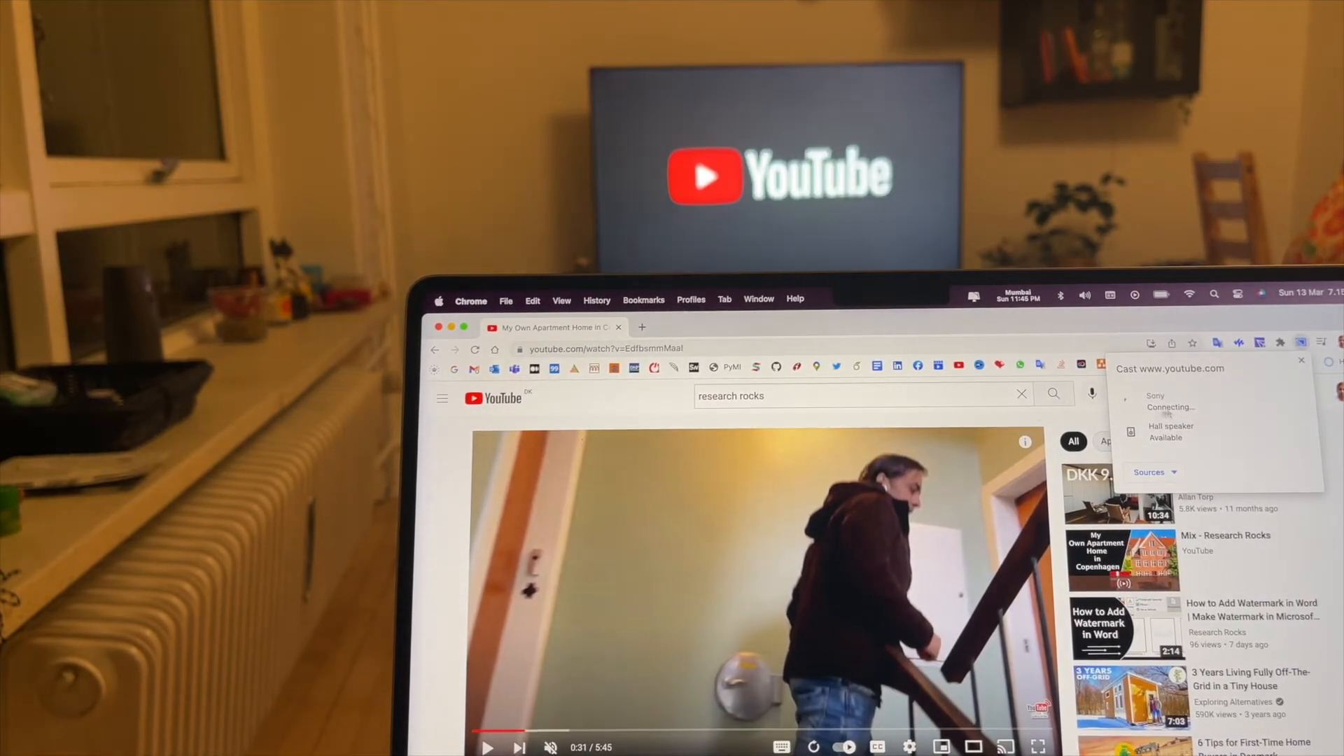
left_click(1155, 401)
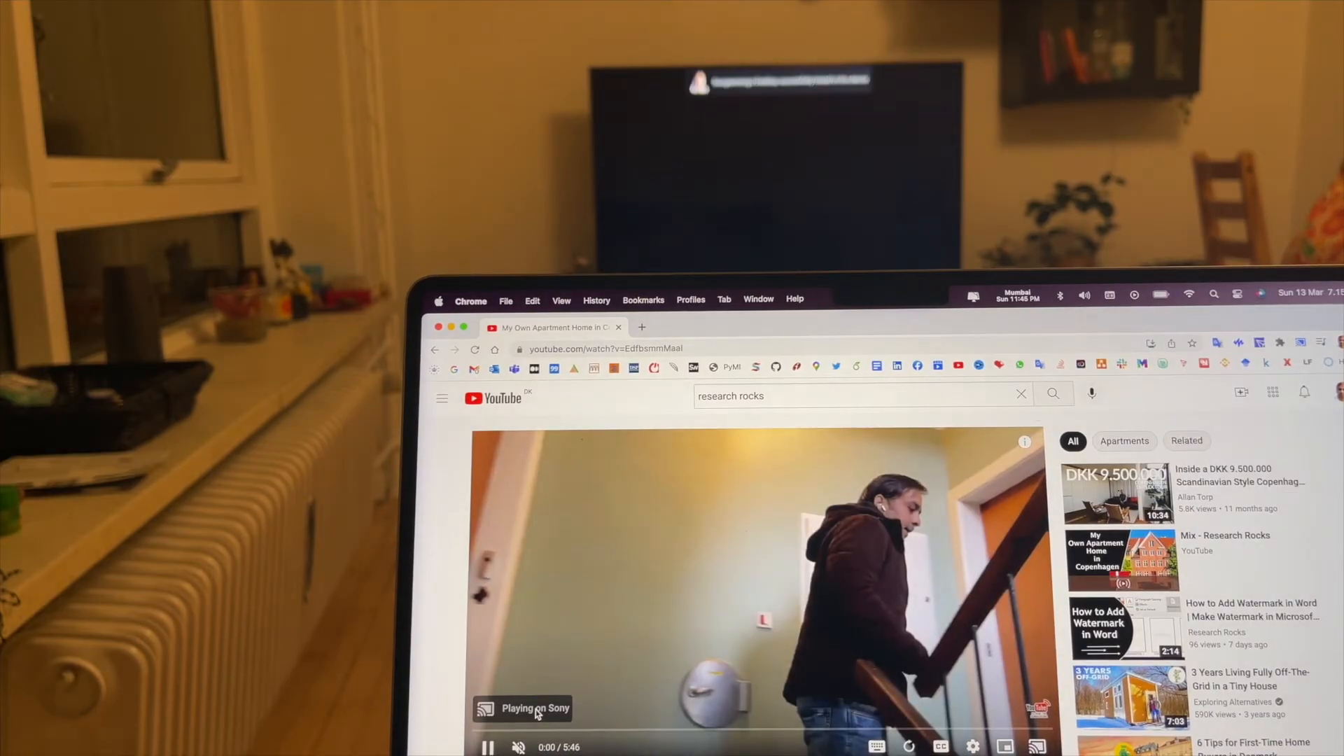